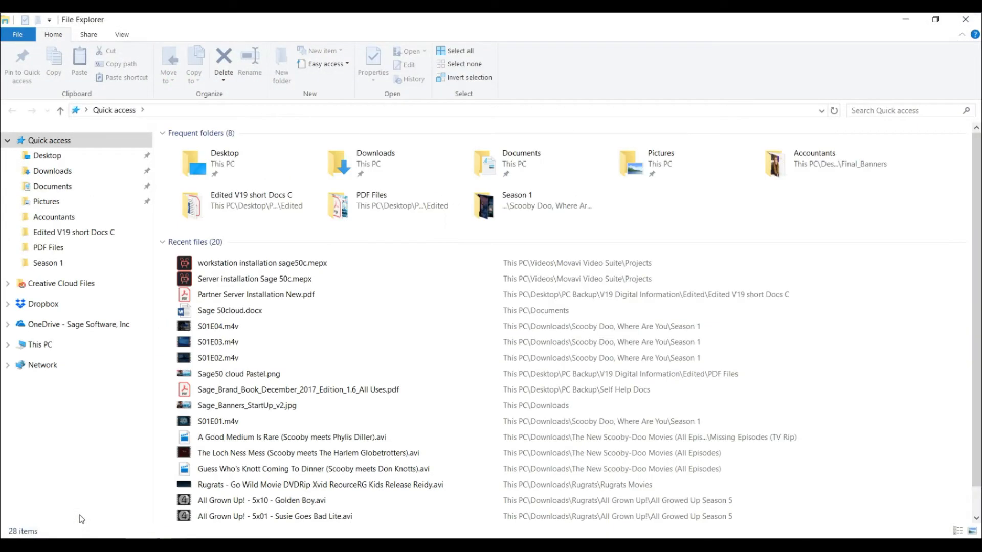
# Run Sage50cPartner1911Setup.exe from the Downloads folder
pyautogui.click(39, 345)
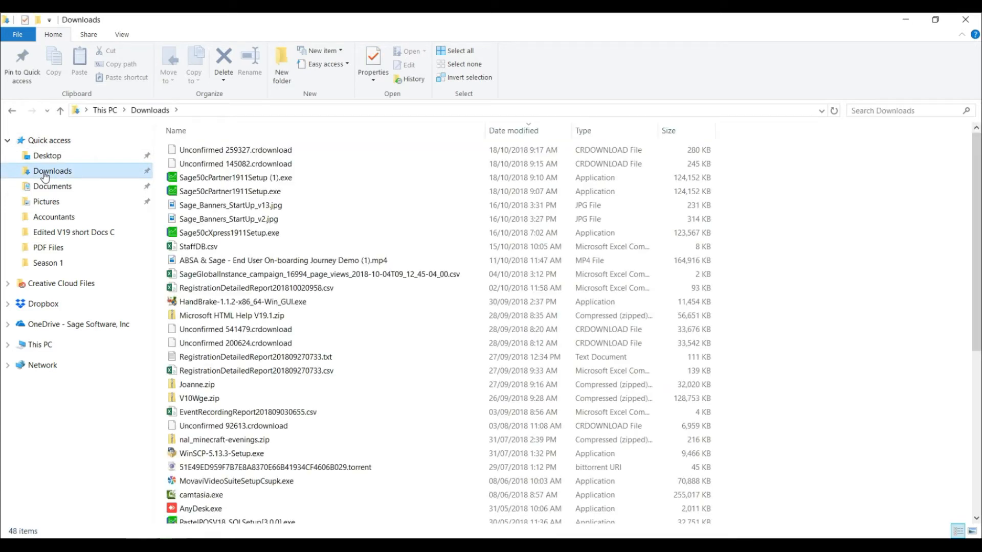
pyautogui.click(235, 163)
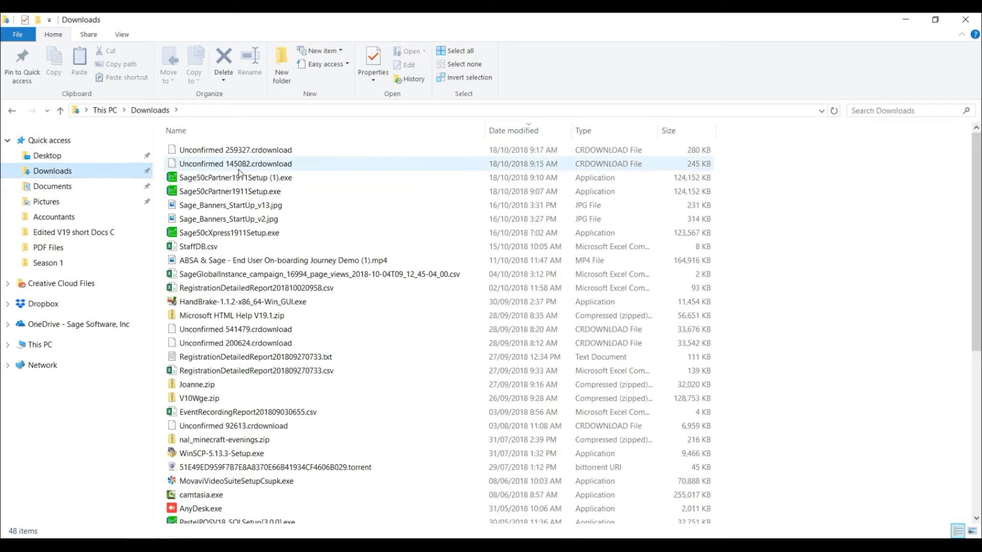
pyautogui.click(197, 247)
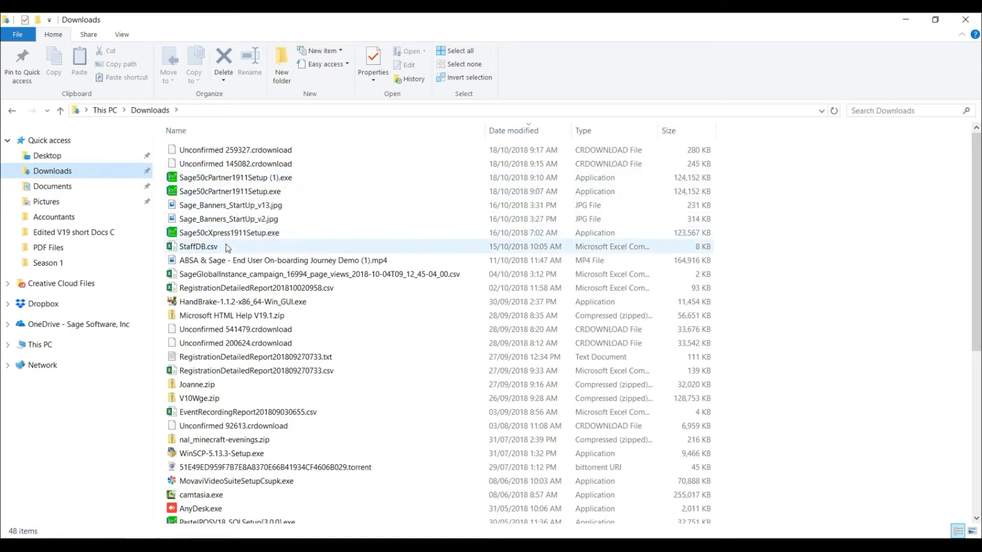
pyautogui.click(230, 192)
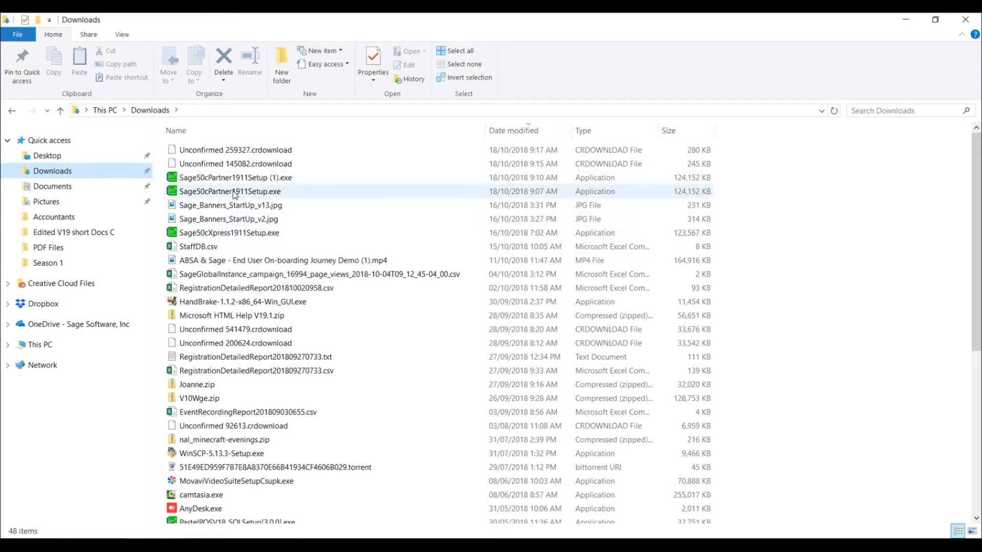
pyautogui.click(230, 191)
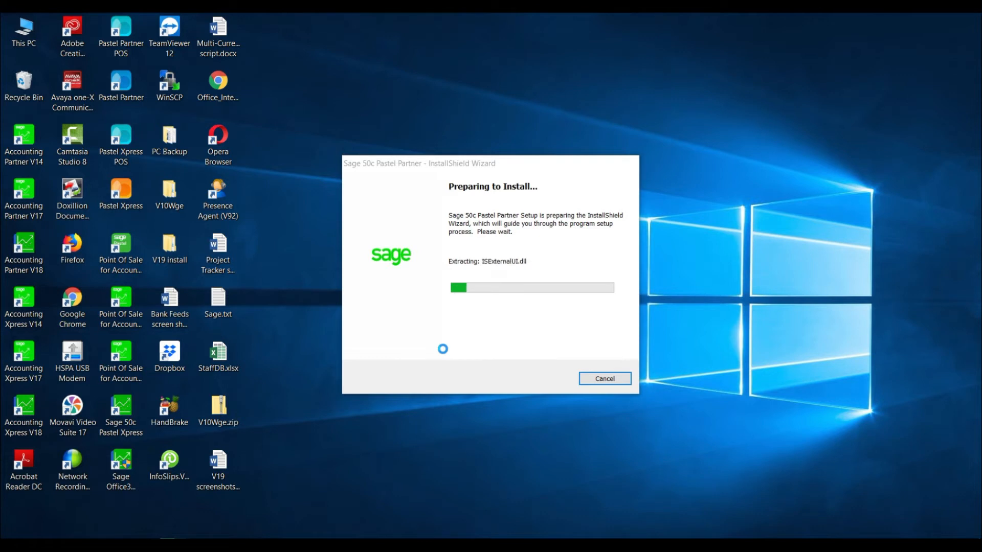
# Pass the welcome page and accept the licence agreement terms to reach Setup Type
pyautogui.click(603, 378)
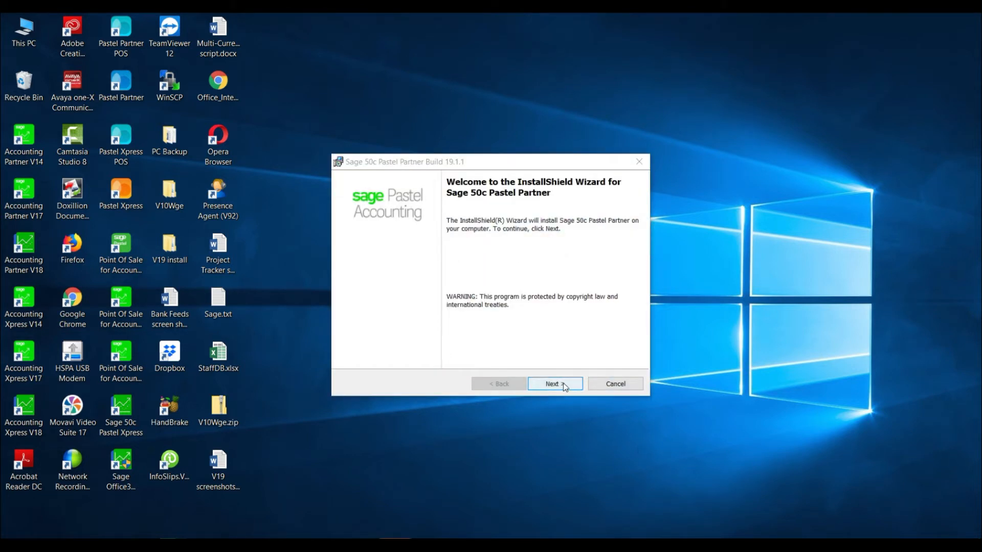
pyautogui.click(553, 384)
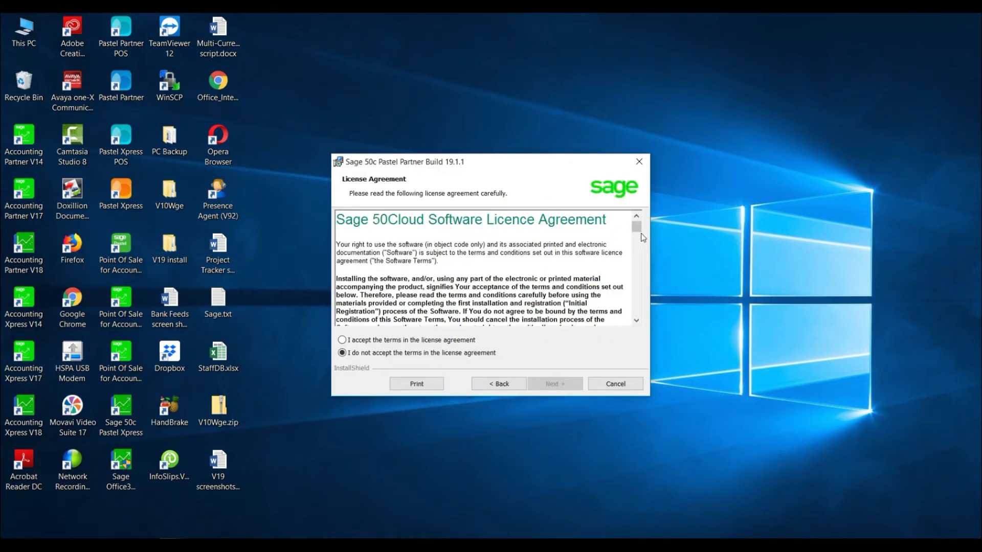
pyautogui.scroll(-3)
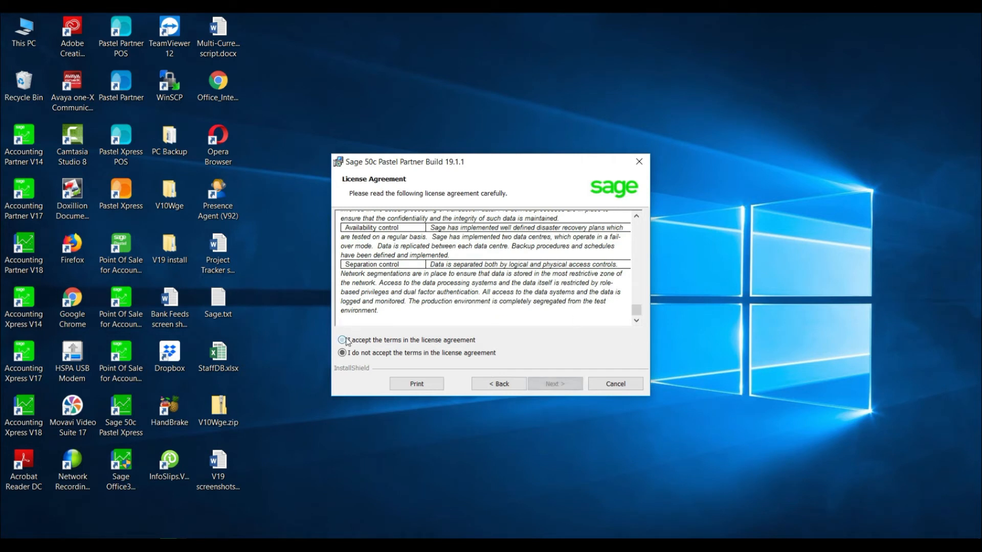
pyautogui.click(343, 340)
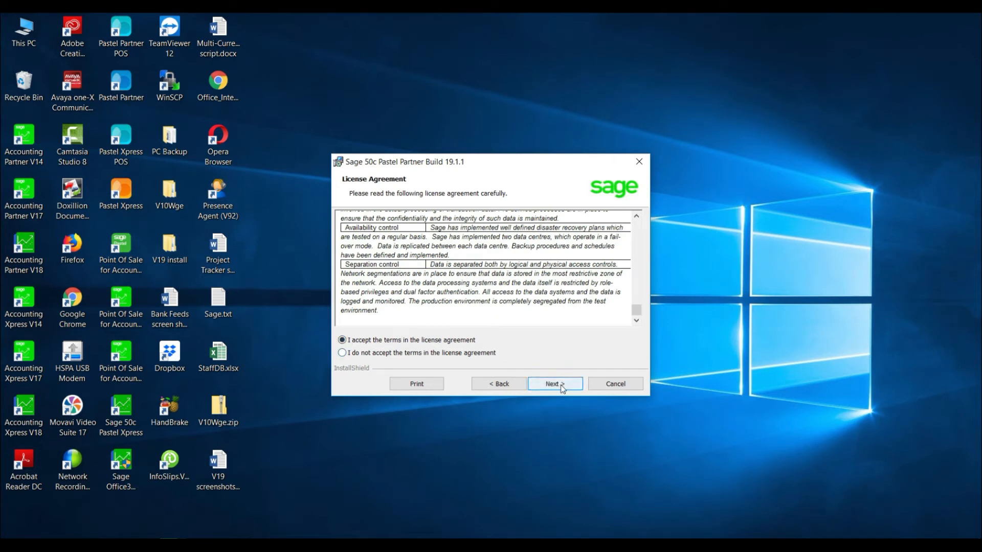
pyautogui.click(553, 383)
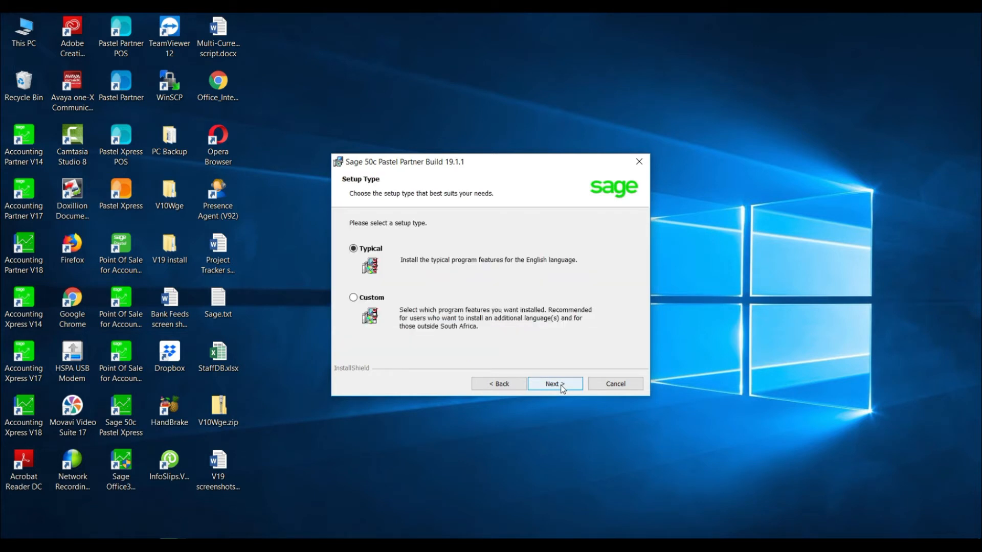
pyautogui.moveTo(401, 251)
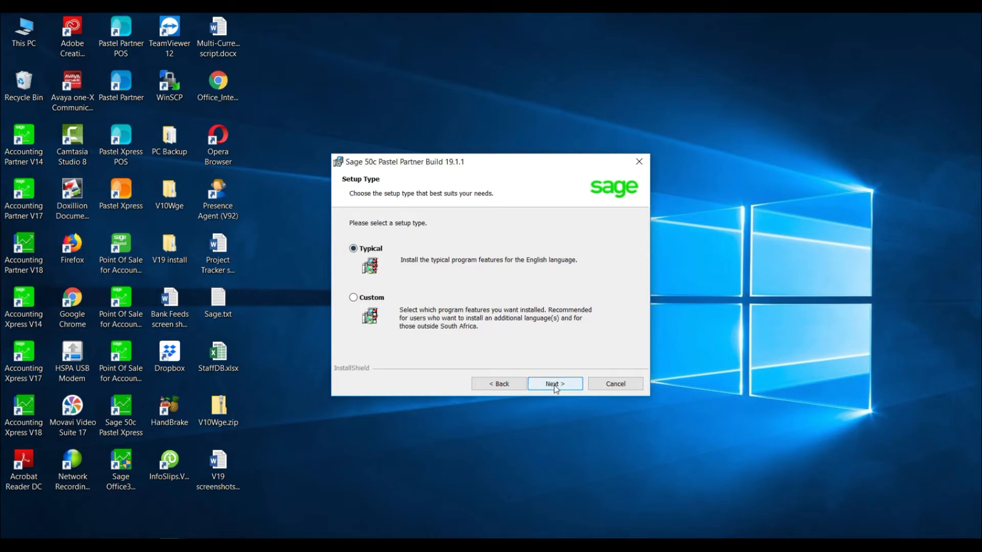
# Install with the Typical setup into the default C:\Pastel19\ folder
pyautogui.click(555, 383)
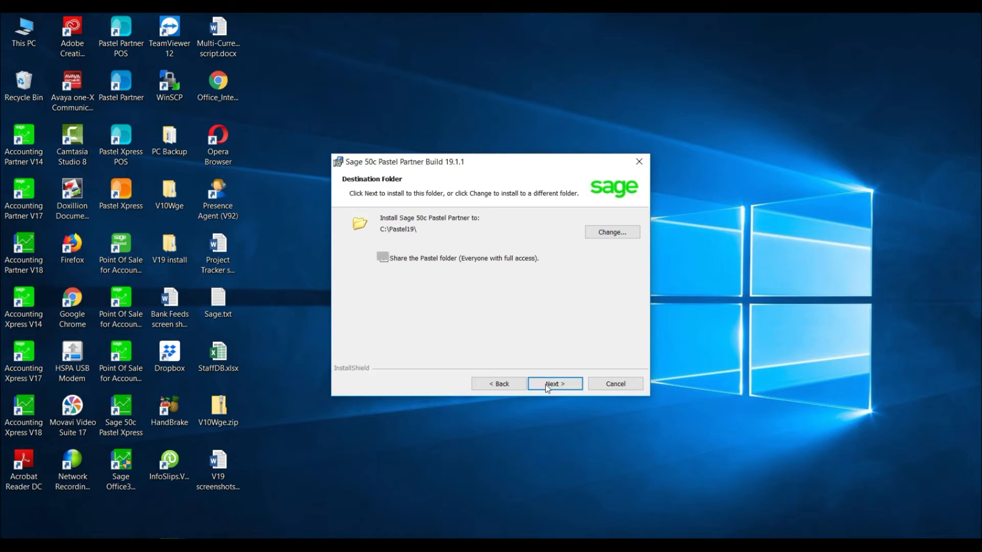
pyautogui.click(554, 383)
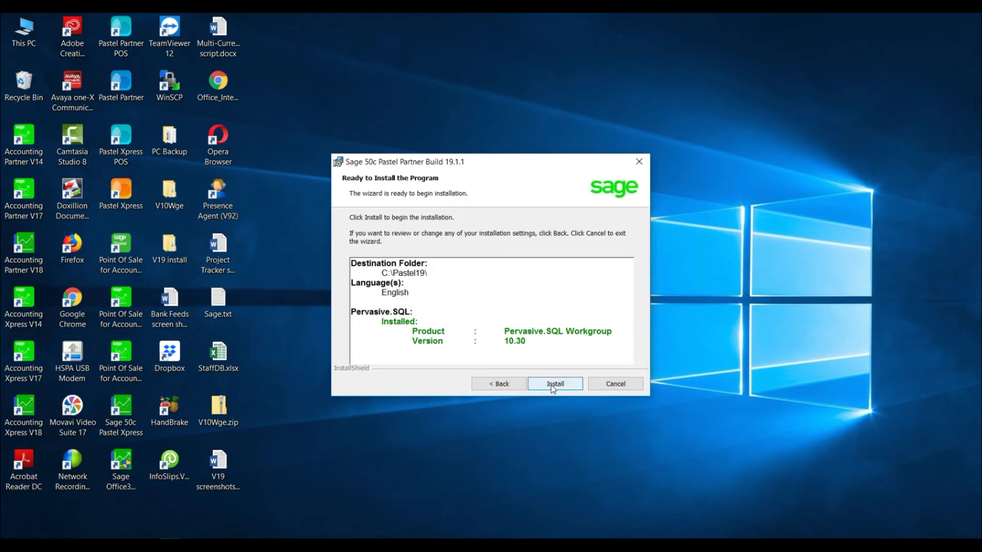
pyautogui.click(553, 383)
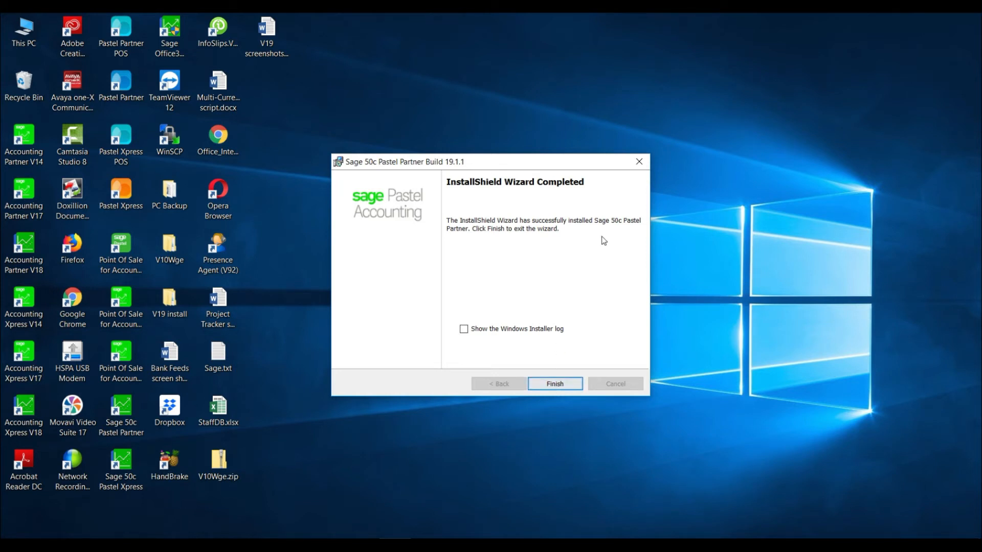
# Finish the installer and decline the immediate system restart
pyautogui.click(554, 384)
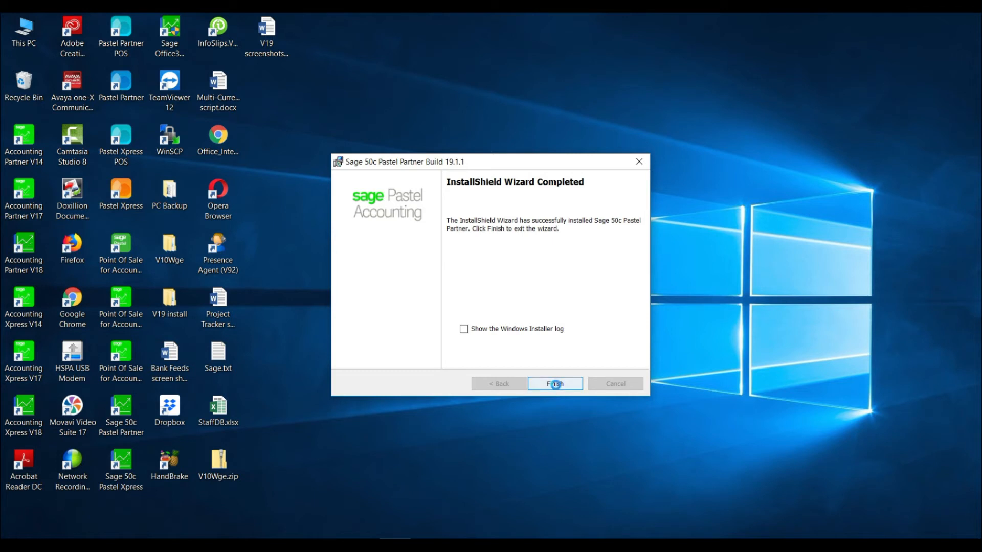
pyautogui.click(554, 384)
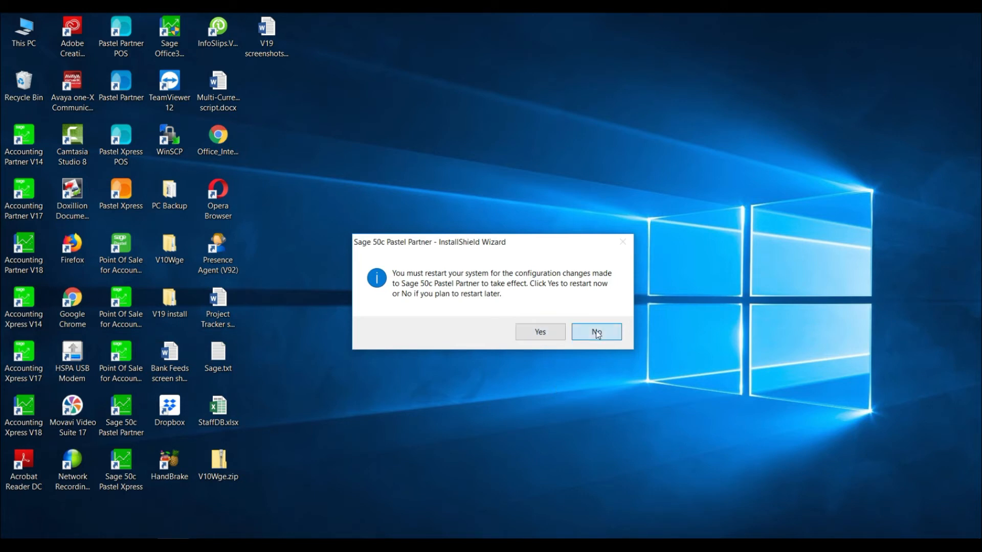
pyautogui.click(595, 331)
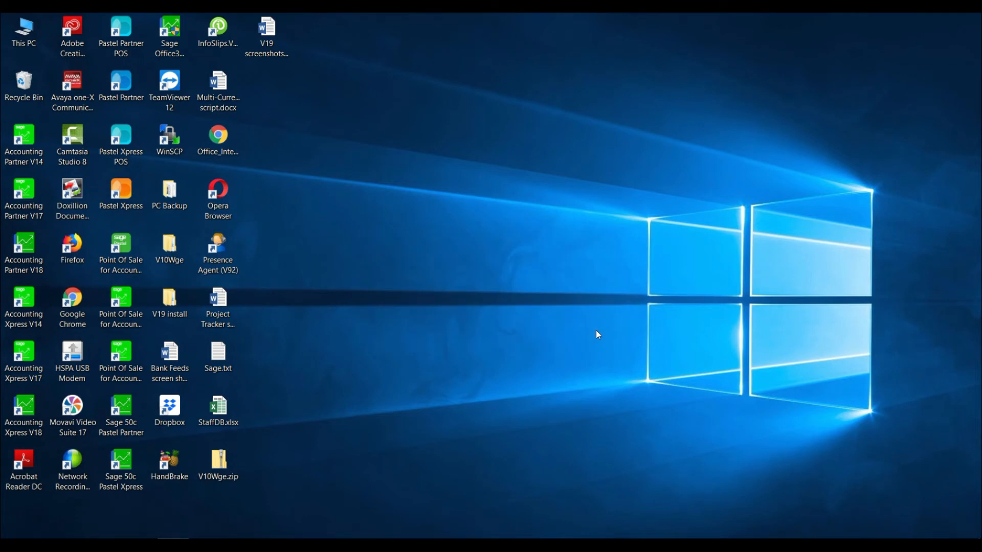
pyautogui.moveTo(413, 235)
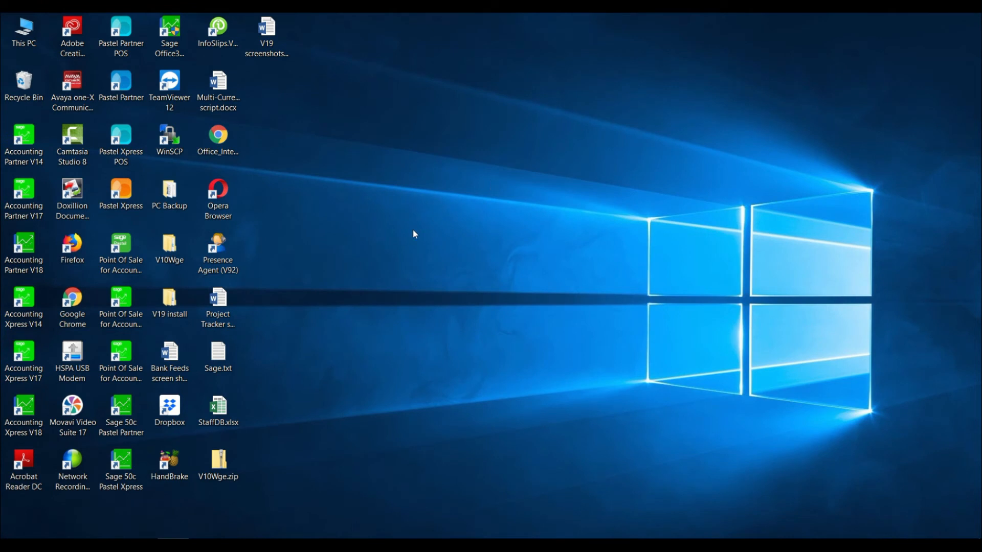
# Start Sage 50c Pastel Partner from its desktop shortcut and go to the Help menu
pyautogui.click(120, 416)
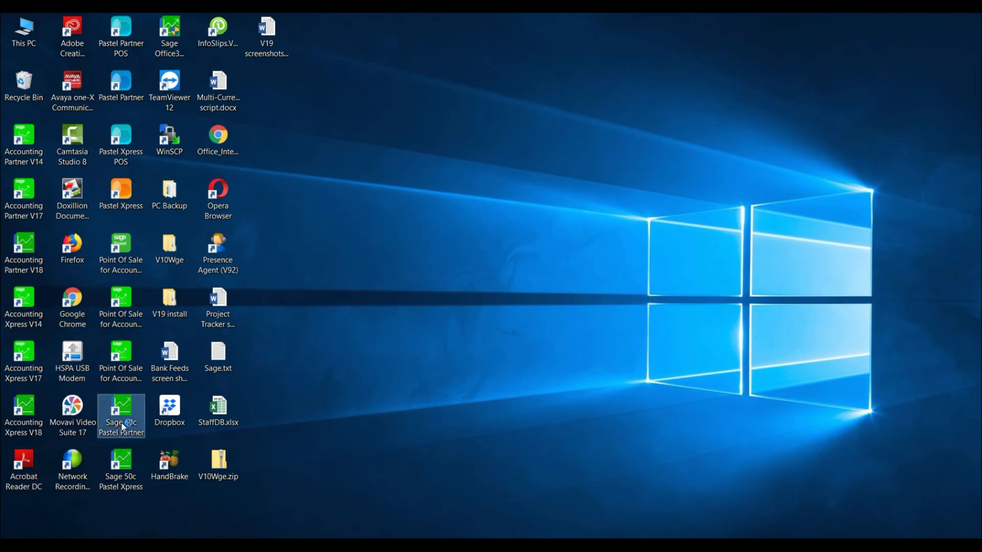
pyautogui.doubleClick(121, 410)
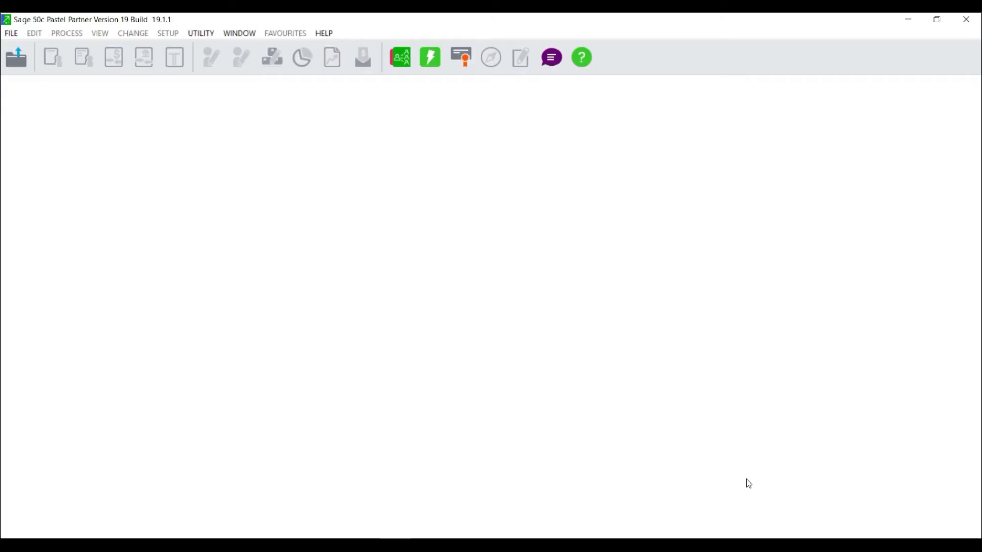
pyautogui.moveTo(324, 63)
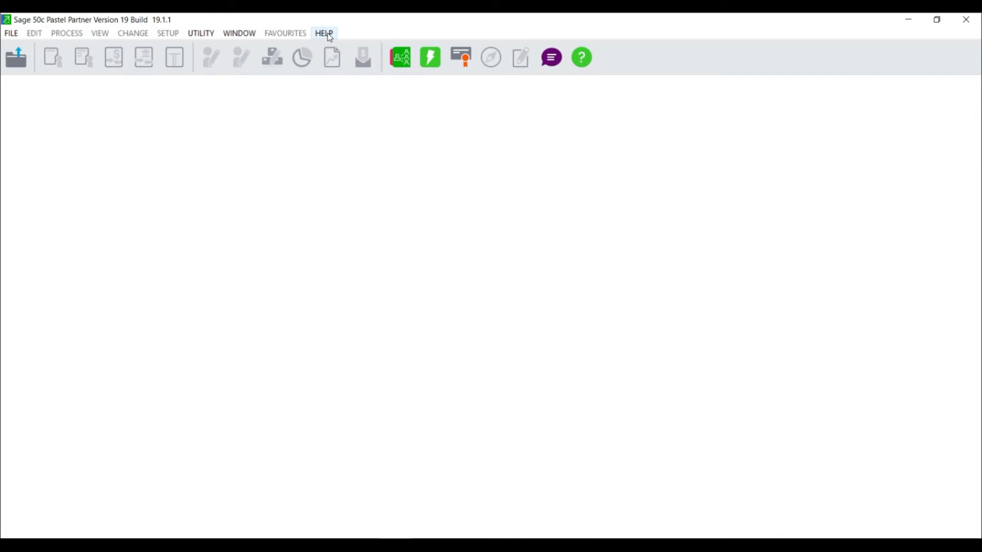
pyautogui.click(324, 33)
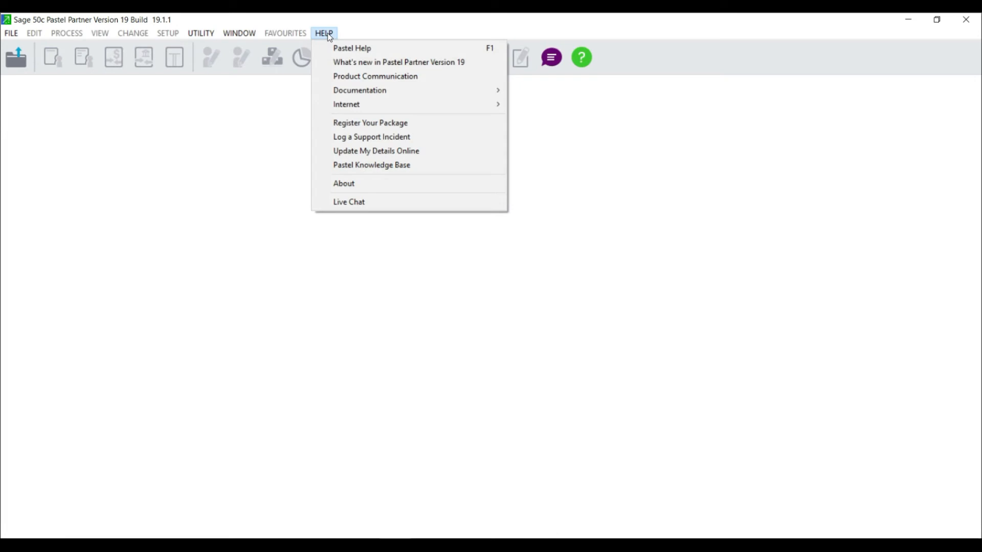
pyautogui.moveTo(369, 123)
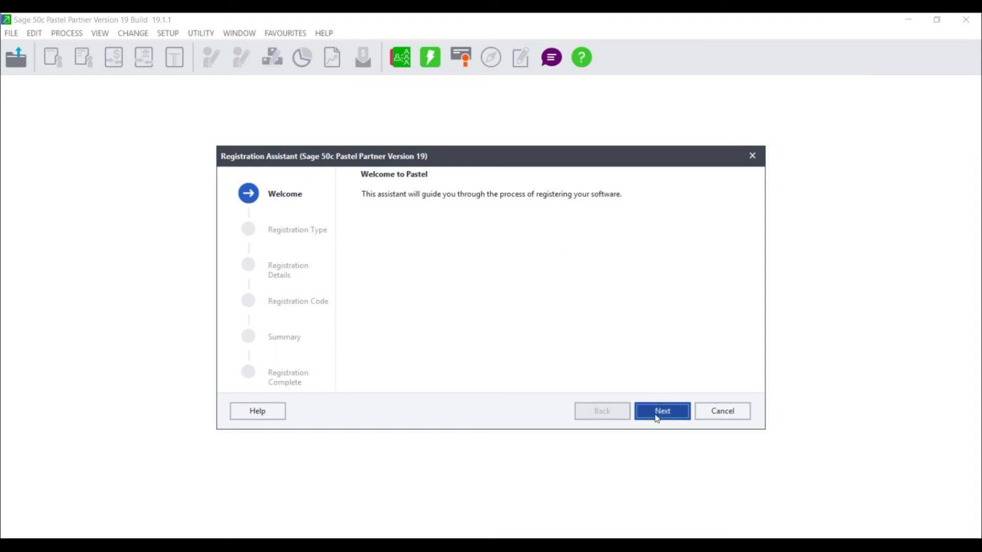
# Choose Single User/Server registration with online registration and request the code
pyautogui.click(662, 411)
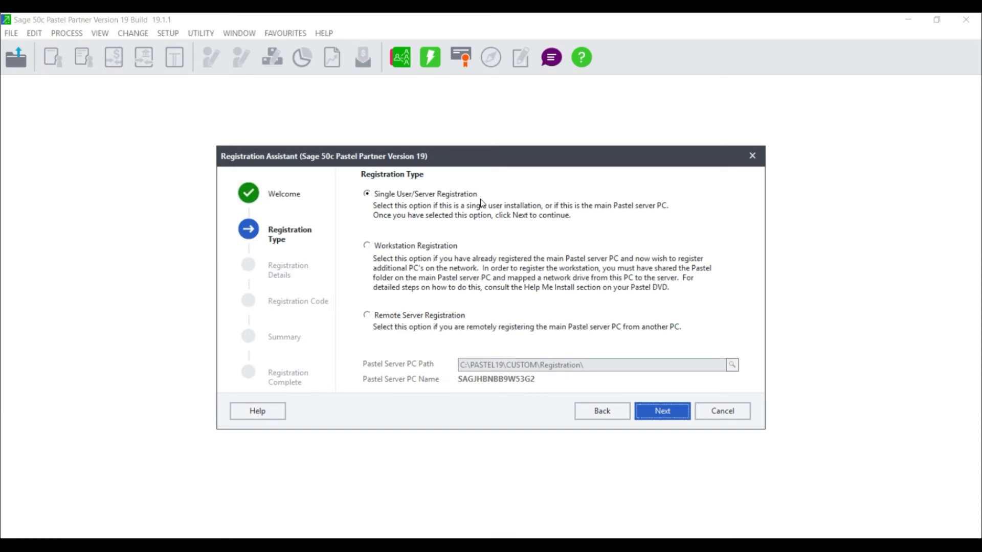
pyautogui.click(662, 411)
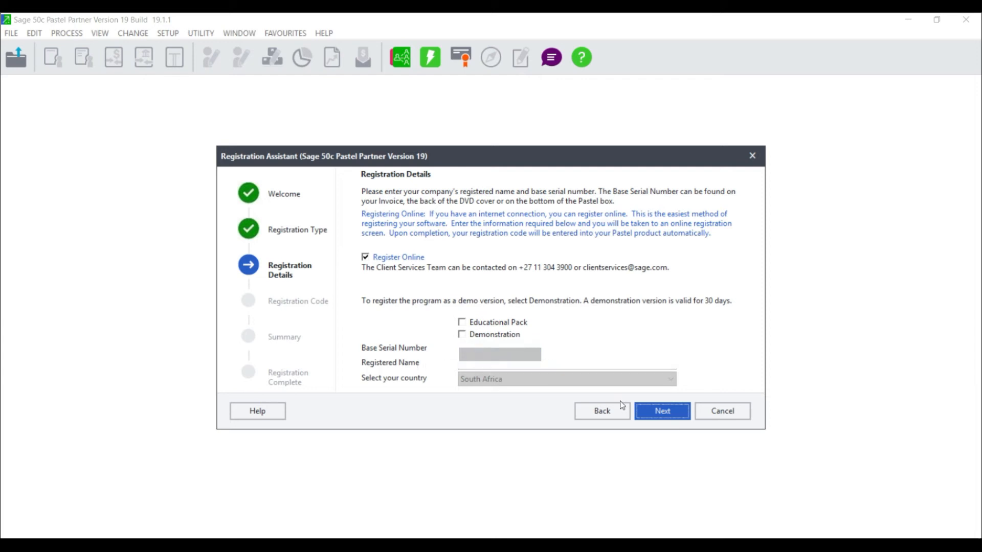
pyautogui.click(662, 411)
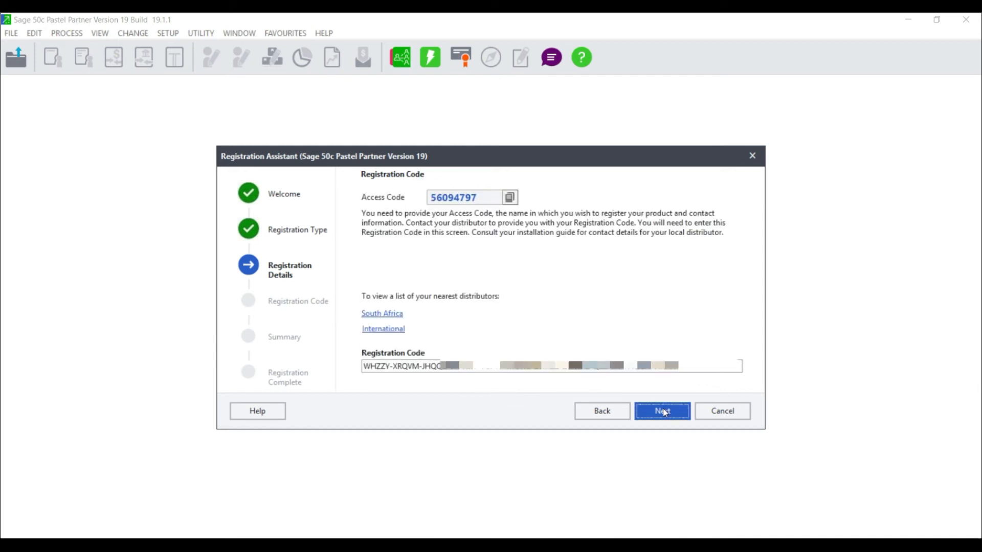
pyautogui.click(661, 411)
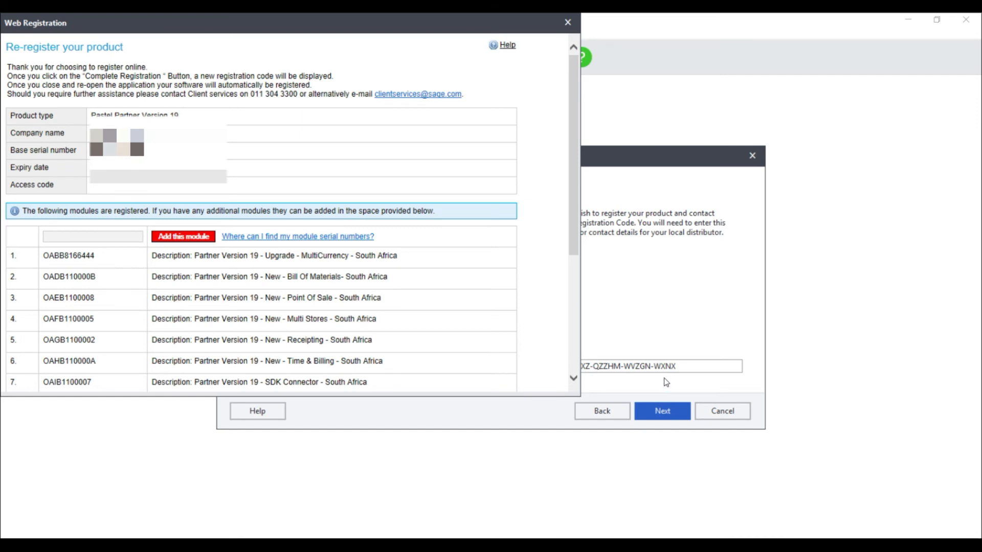
pyautogui.moveTo(29, 116)
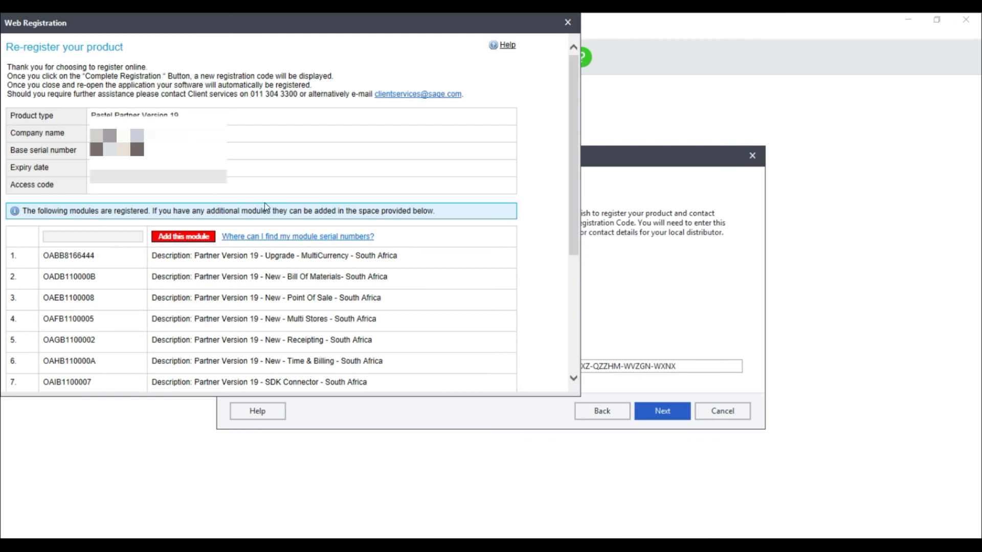
# Scroll through the Web Registration list of registered Partner Version 19 modules
pyautogui.scroll(-3)
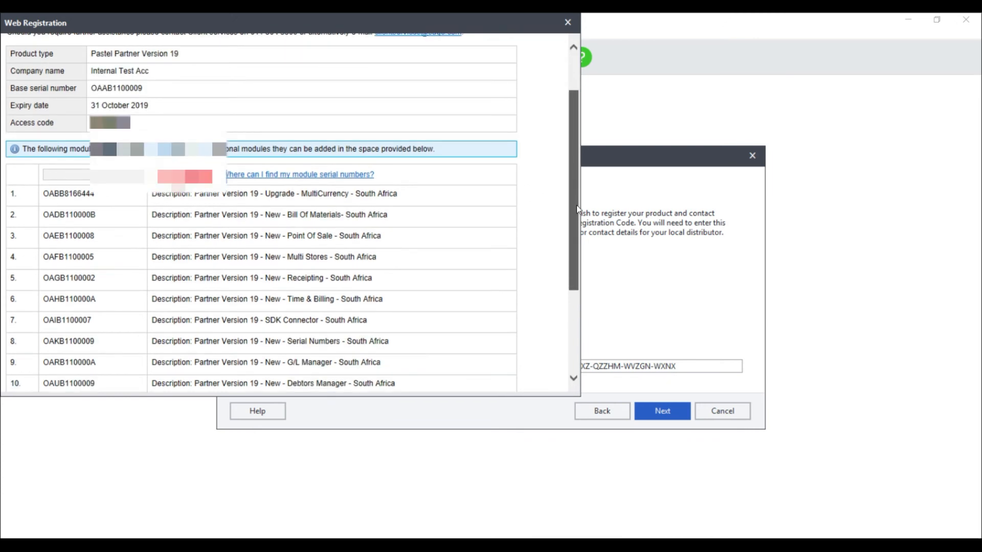
pyautogui.scroll(-3)
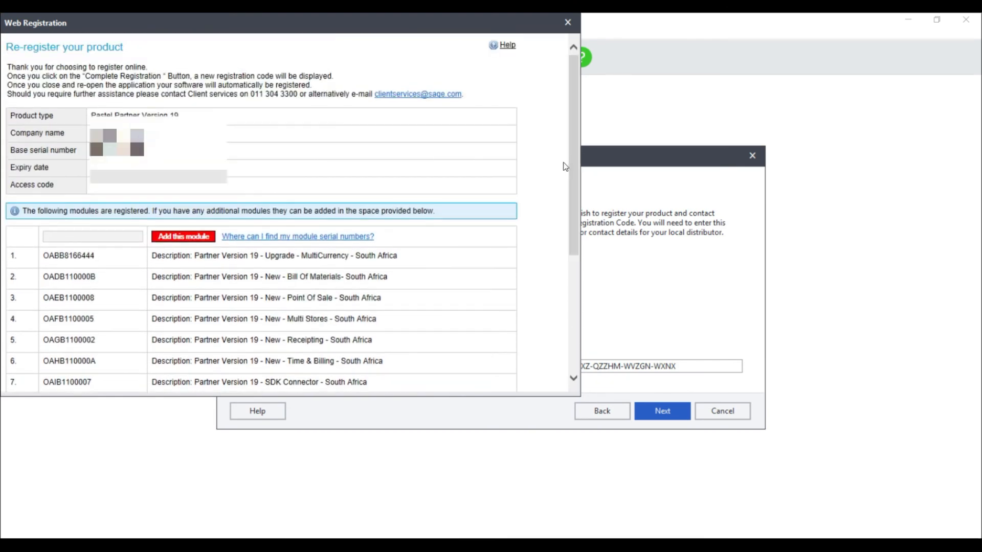
pyautogui.scroll(-3)
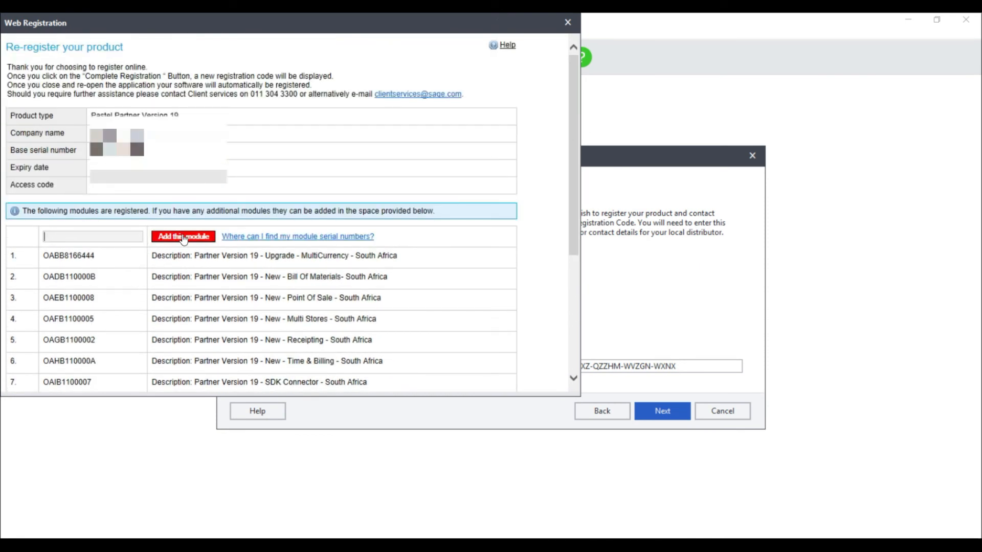
pyautogui.scroll(-3)
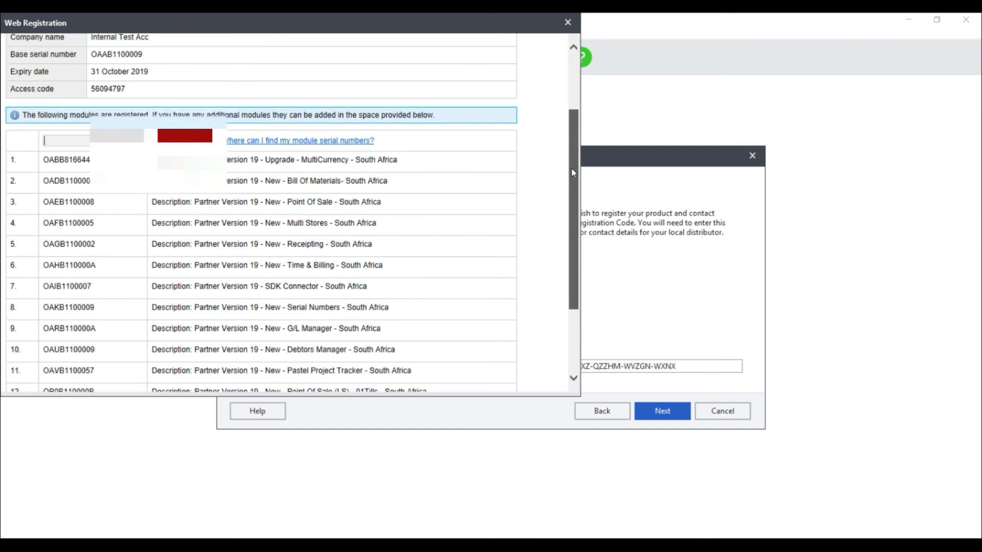
pyautogui.scroll(-3)
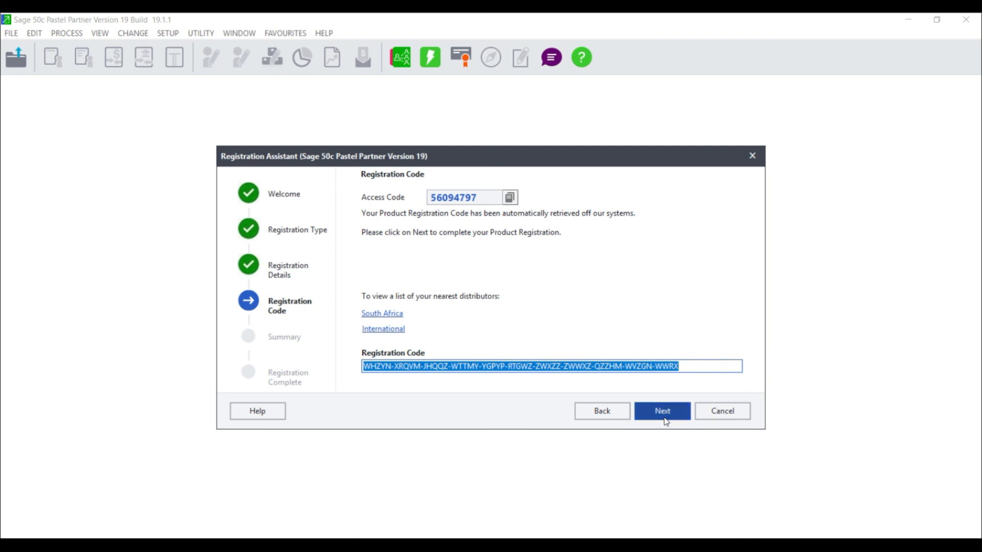
# Review the registration summary, register the PC and finish the assistant
pyautogui.click(661, 411)
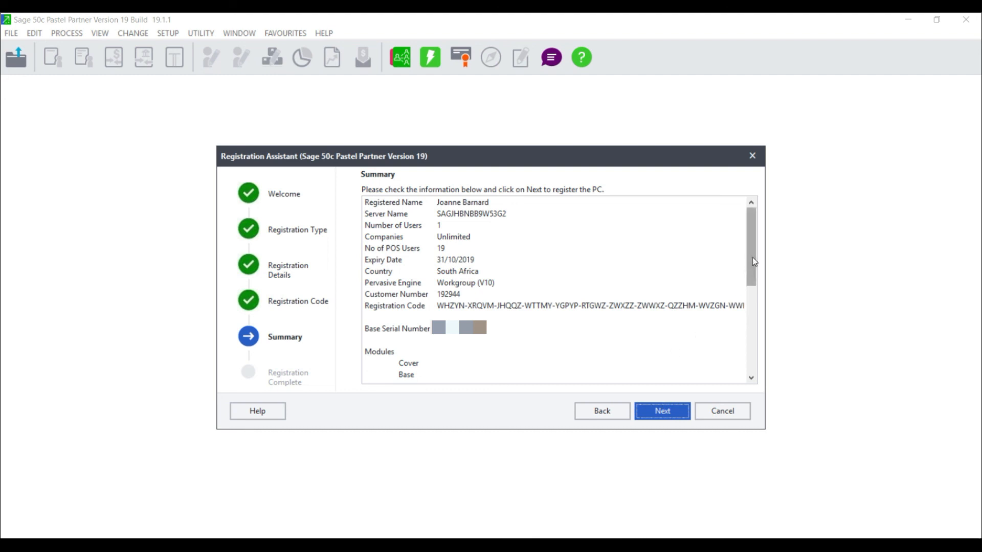
pyautogui.scroll(-3)
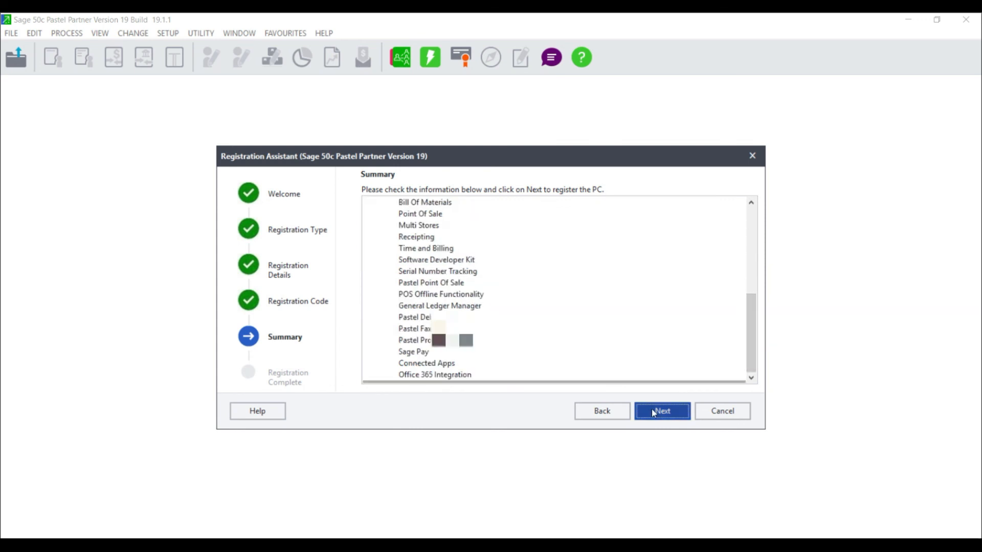
pyautogui.click(662, 411)
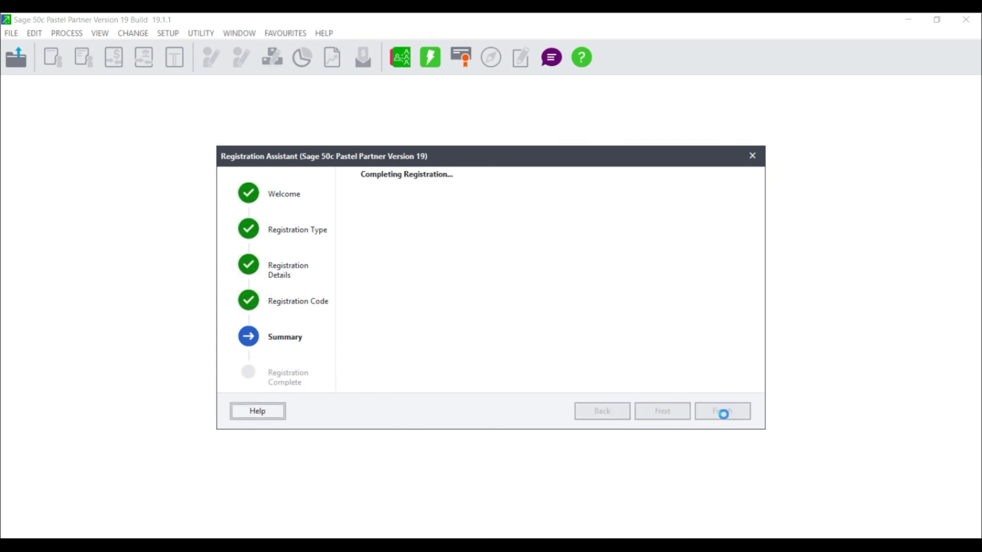
pyautogui.click(722, 411)
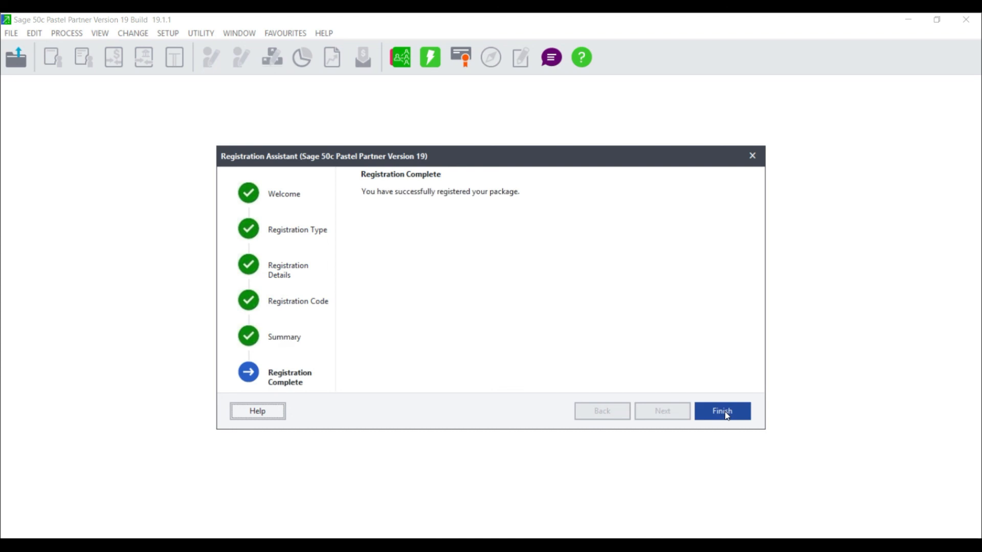
pyautogui.click(722, 411)
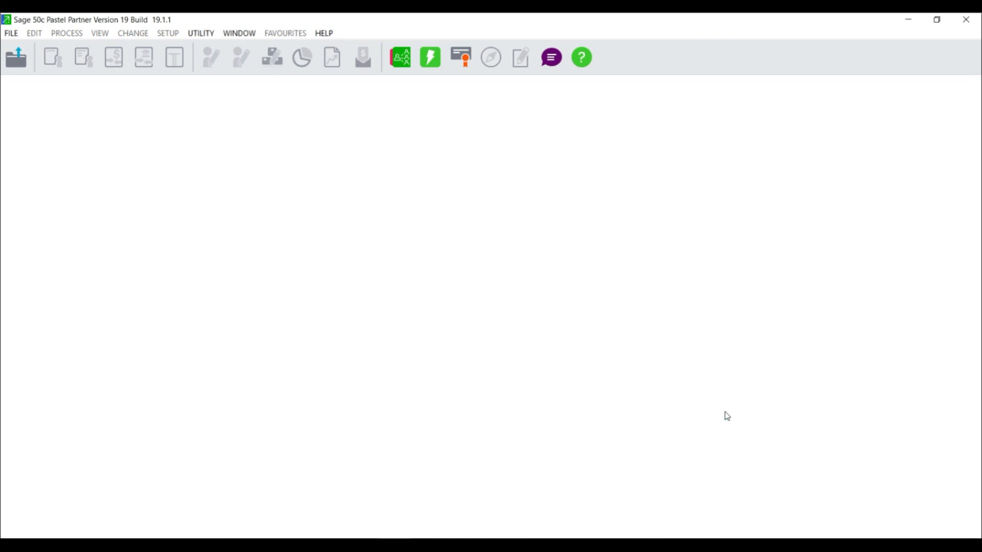